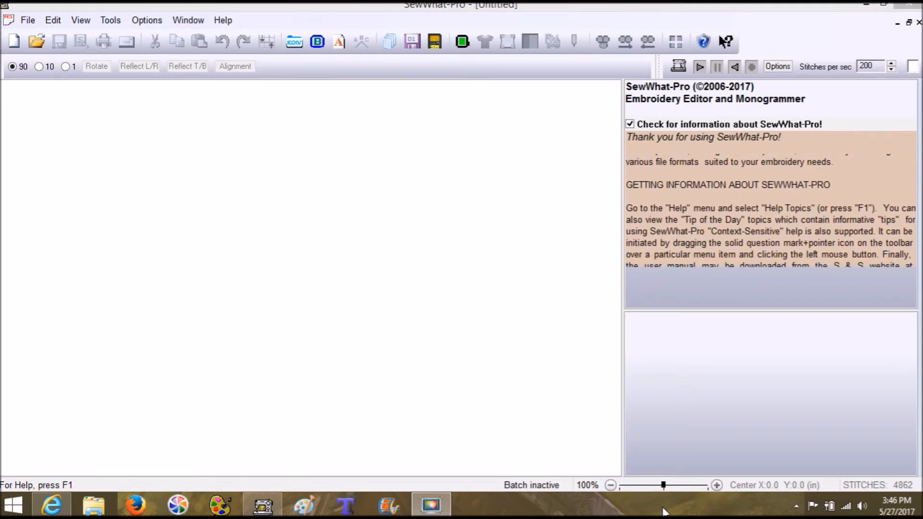
# Step: Start opening a design and browse into Planet Applique > PA-bucksilhouette
pyautogui.scroll(-3)
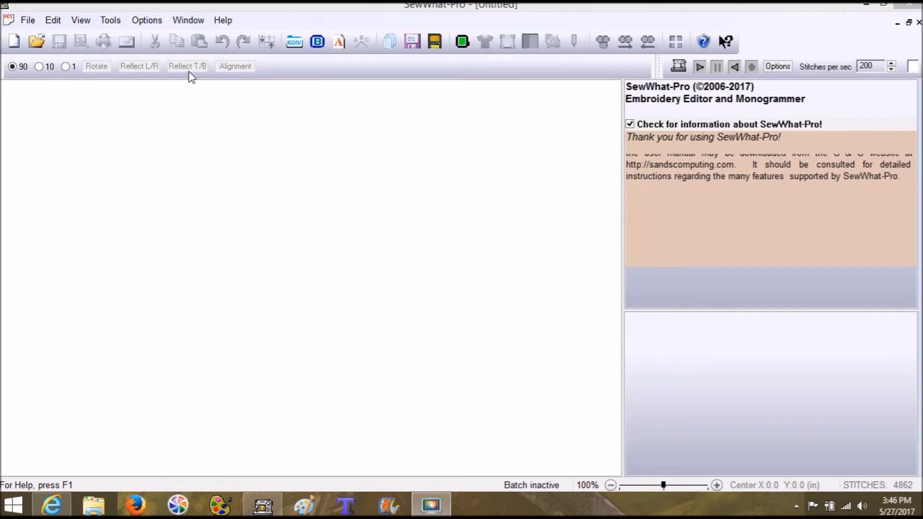
pyautogui.click(28, 20)
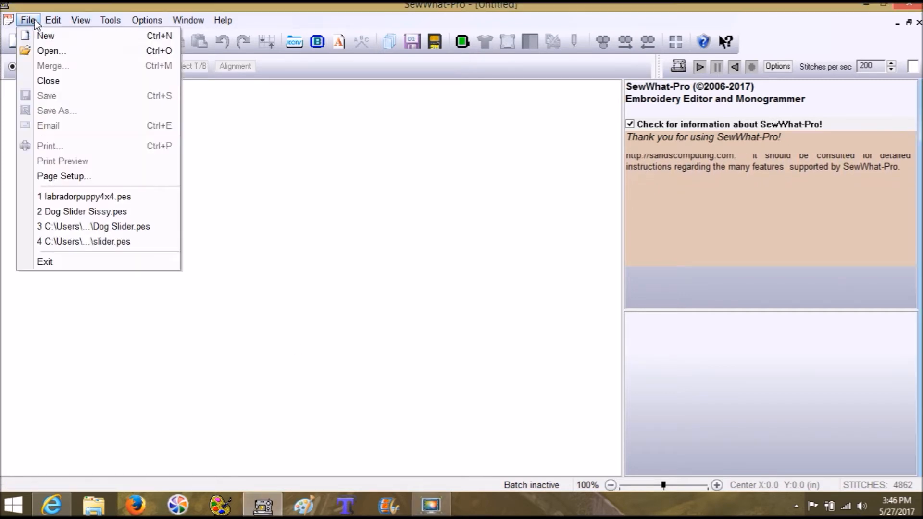
pyautogui.click(52, 50)
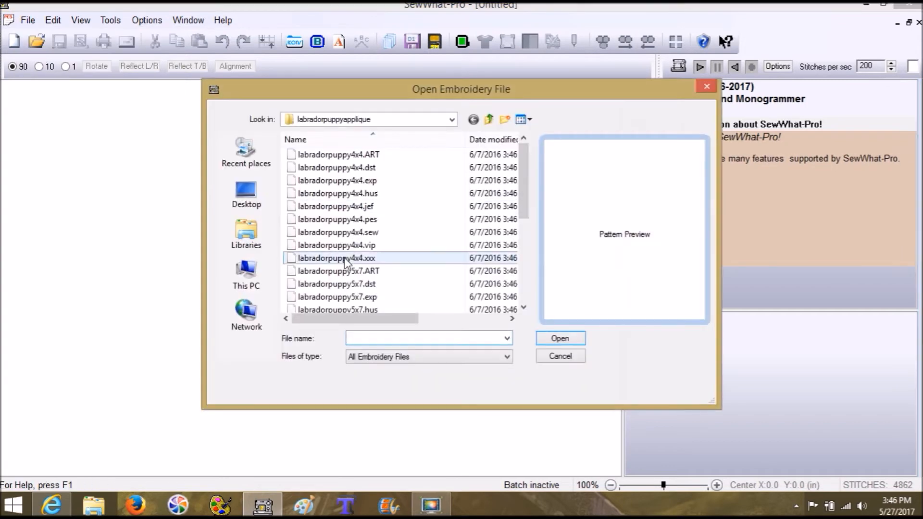
pyautogui.click(489, 119)
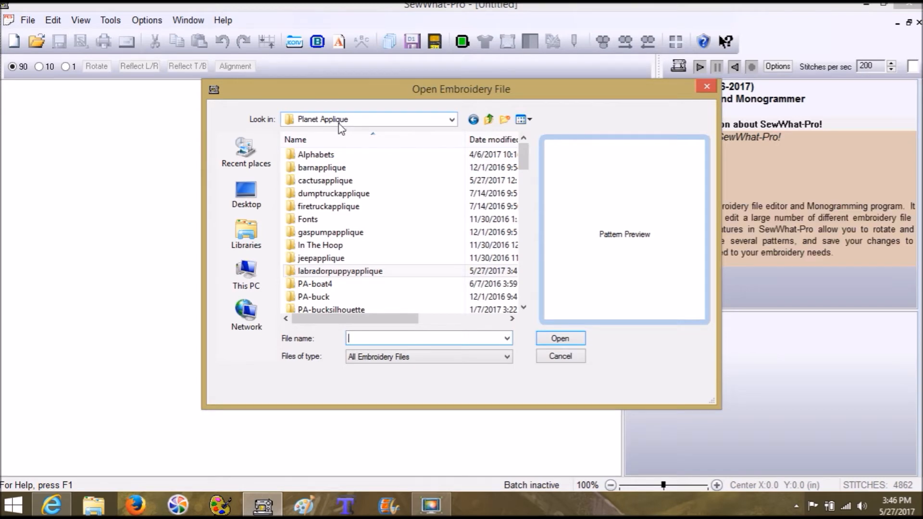
pyautogui.click(333, 193)
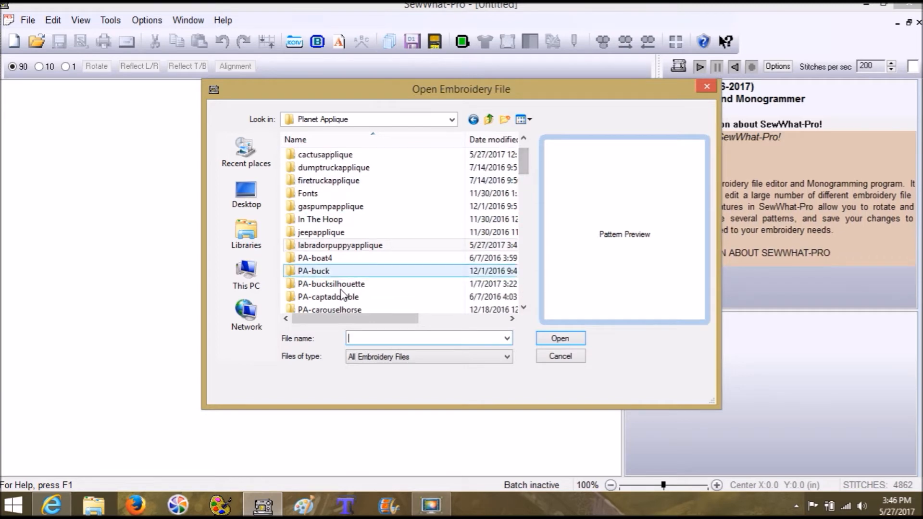
pyautogui.doubleClick(329, 284)
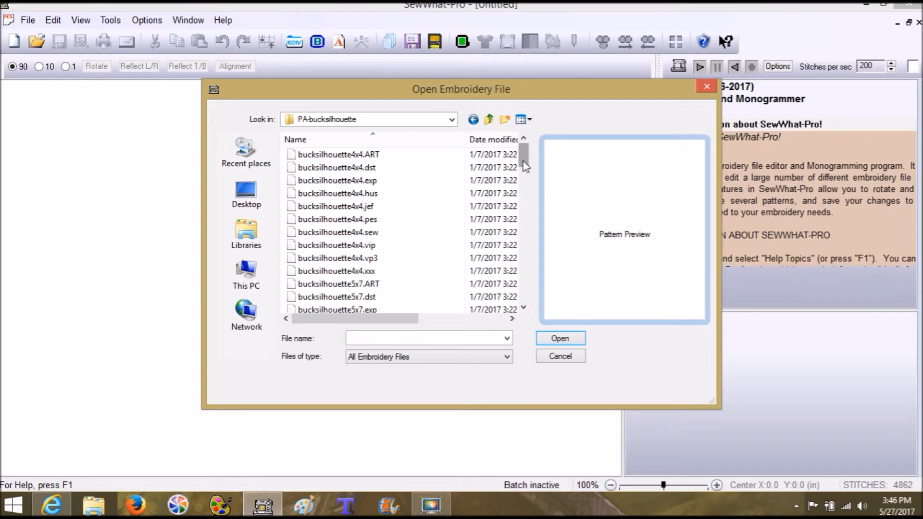
# Step: Select bucksilhouette4x4.pes so its deer preview shows in the dialog
pyautogui.click(336, 167)
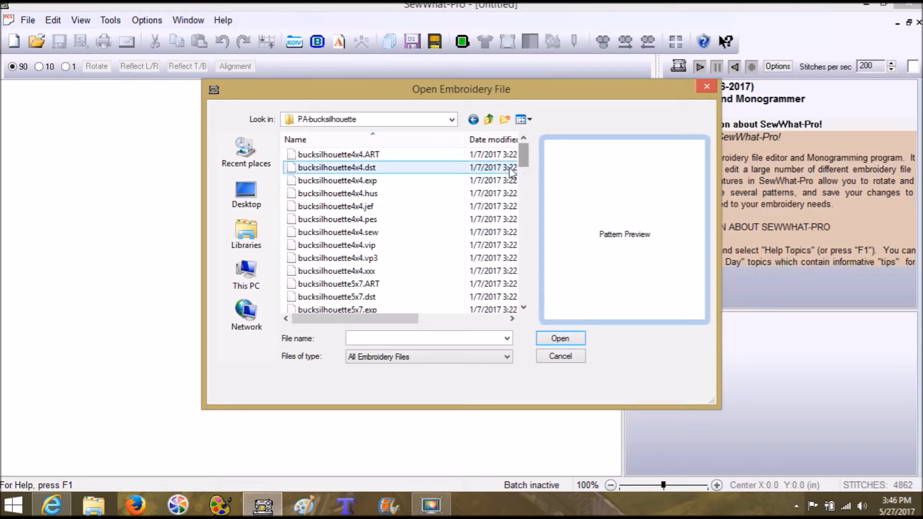
pyautogui.click(335, 220)
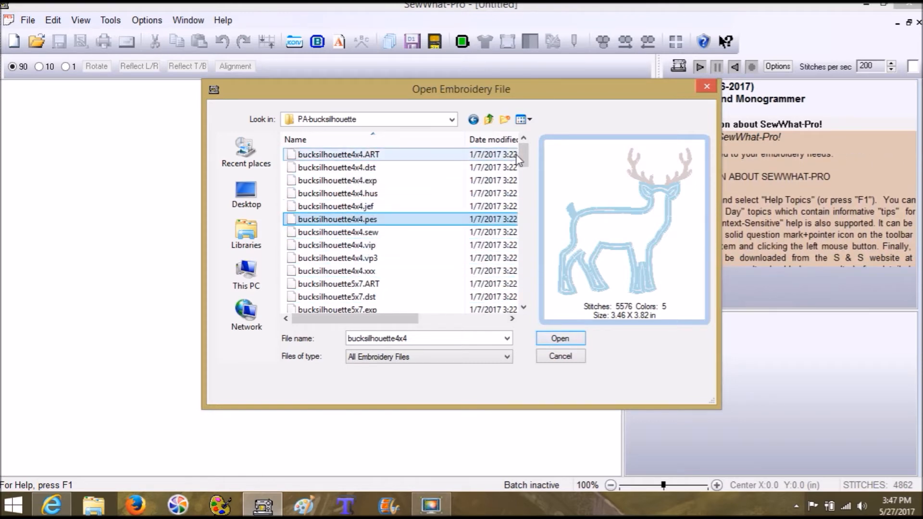
pyautogui.moveTo(521, 159); pyautogui.dragTo(522, 247)
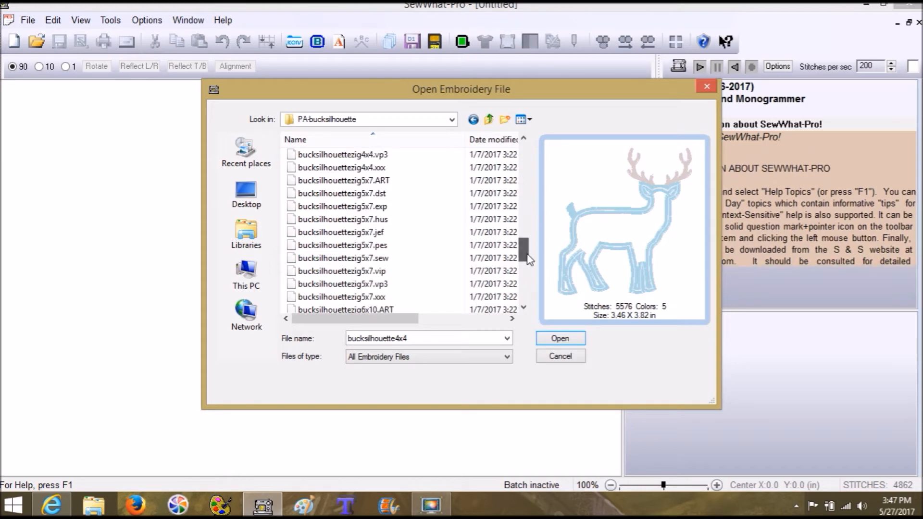
pyautogui.scroll(-3)
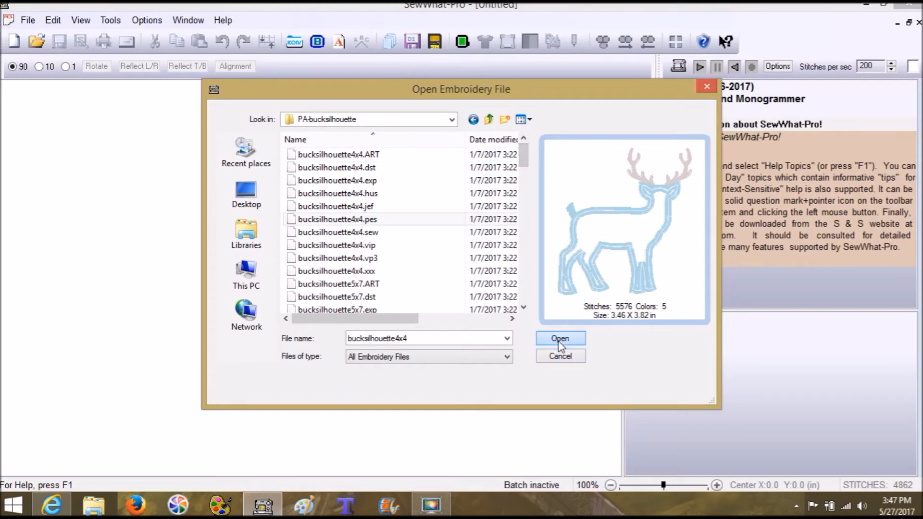
# Step: Open the bucksilhouette4x4.pes design, showing 5,576 stitches in five thread colors
pyautogui.click(559, 338)
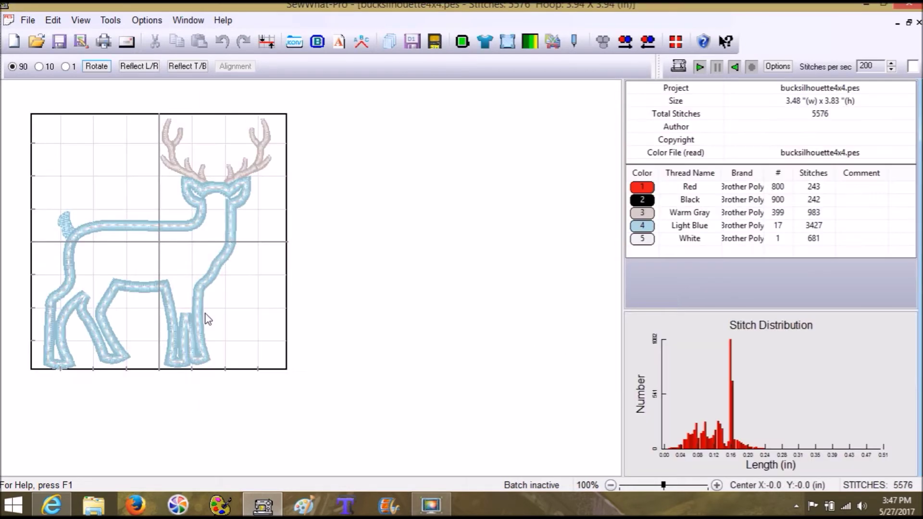
pyautogui.moveTo(459, 161)
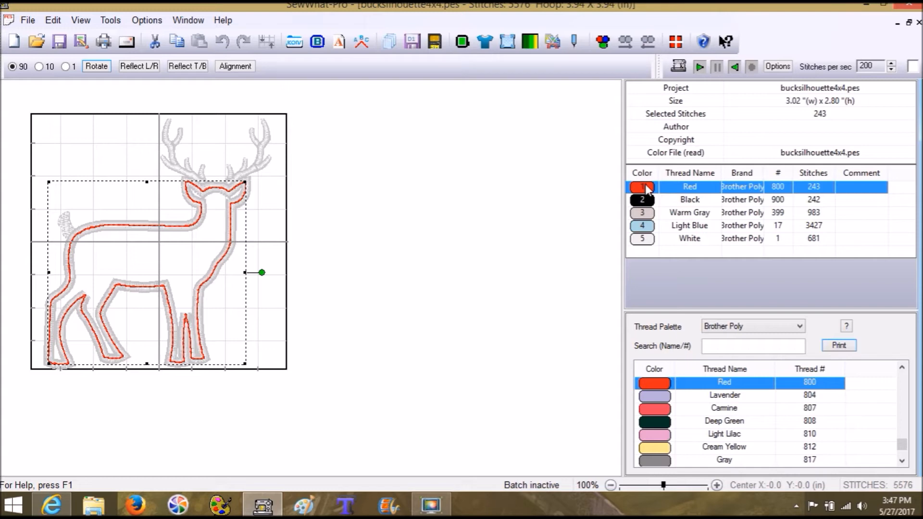
pyautogui.moveTo(489, 194)
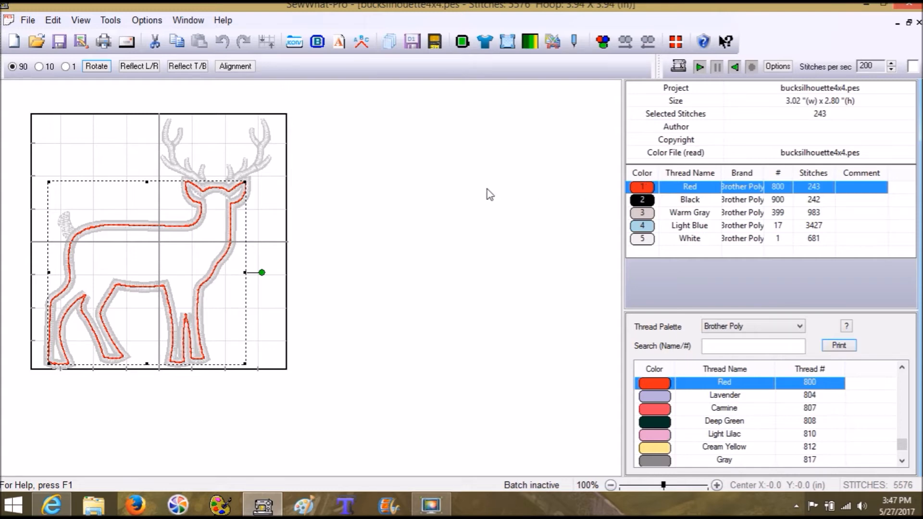
pyautogui.moveTo(617, 188)
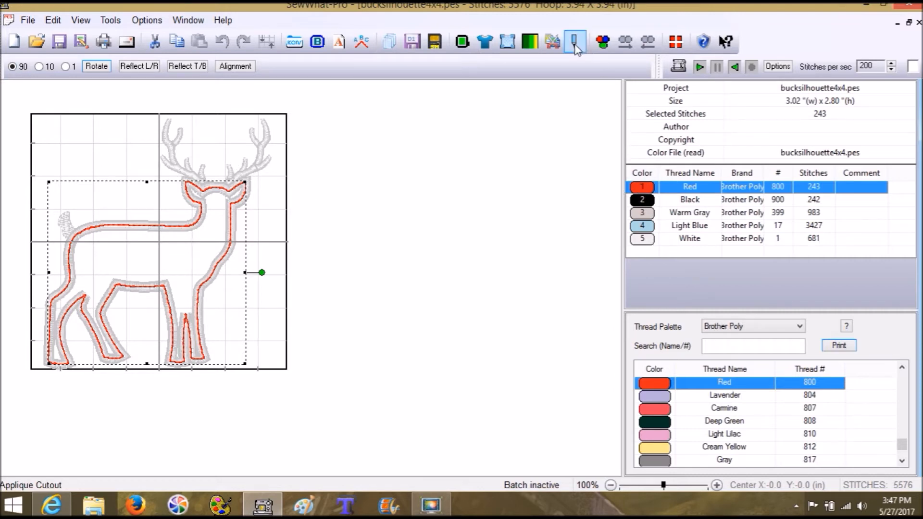
pyautogui.moveTo(572, 42)
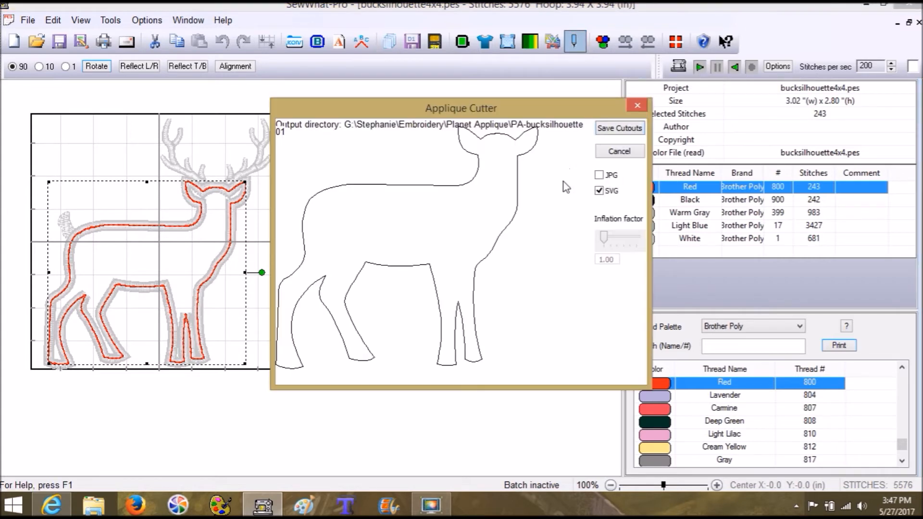
pyautogui.moveTo(554, 168)
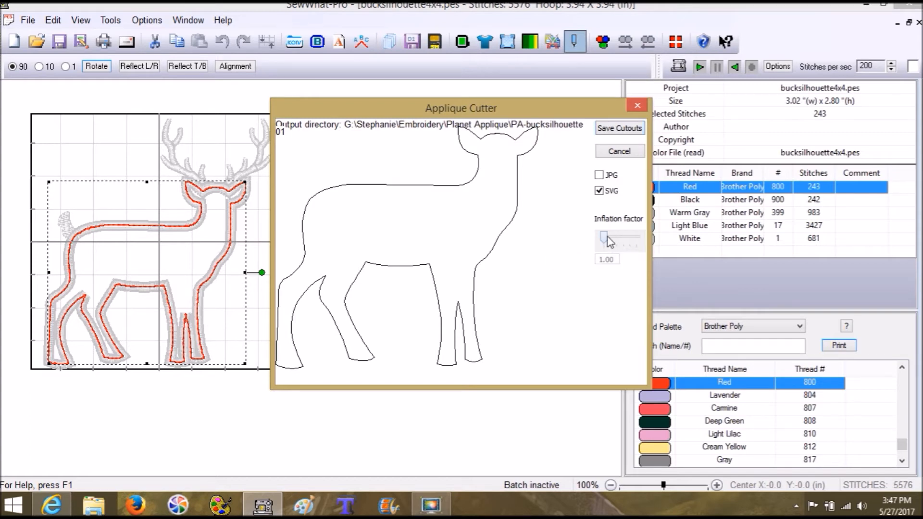
# Step: Raise the Applique Cutter inflation factor to 1.05, keeping SVG output selected
pyautogui.moveTo(604, 238); pyautogui.dragTo(613, 239)
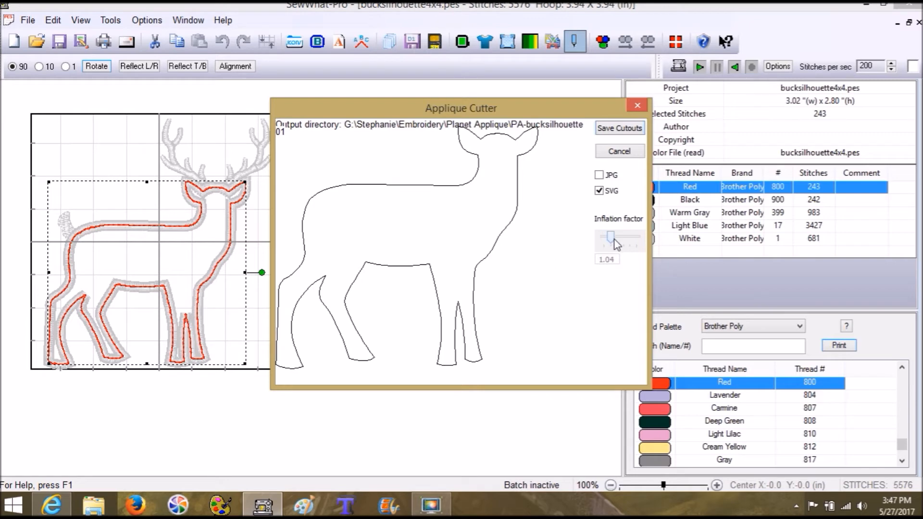
pyautogui.moveTo(608, 238); pyautogui.dragTo(613, 238)
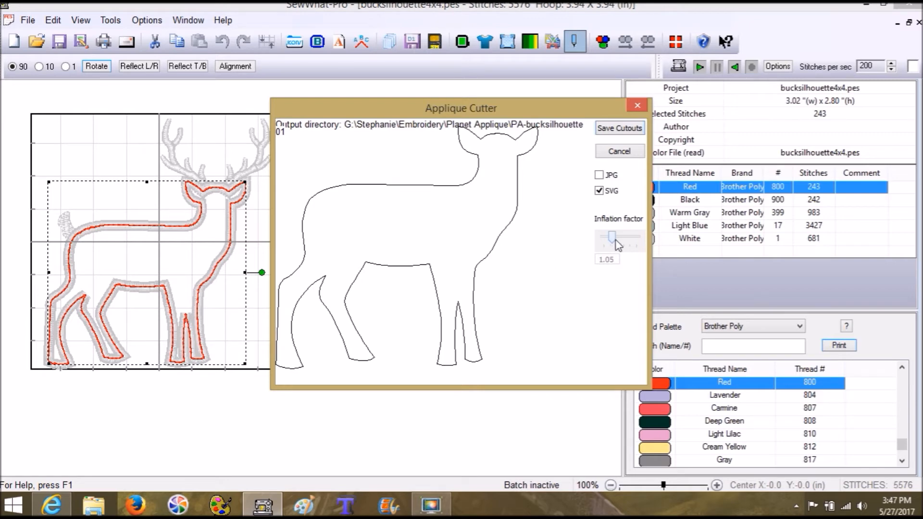
pyautogui.moveTo(596, 230)
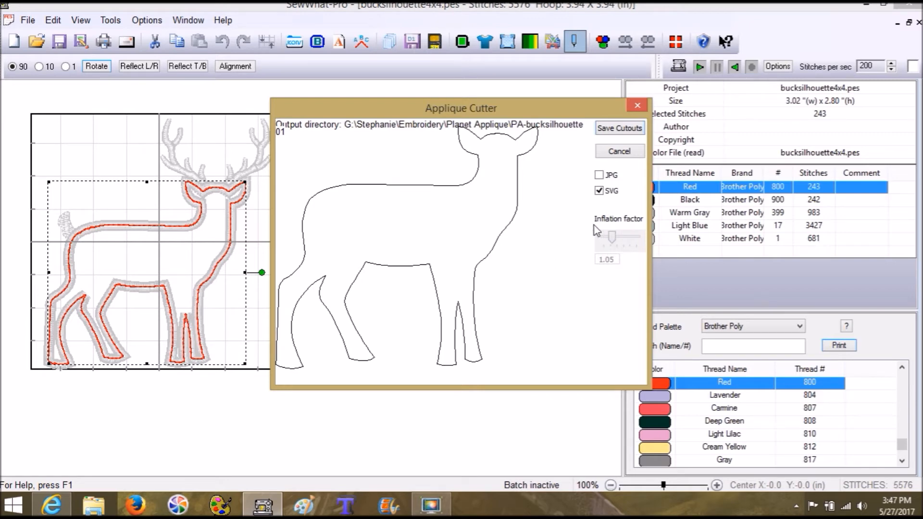
pyautogui.moveTo(594, 235)
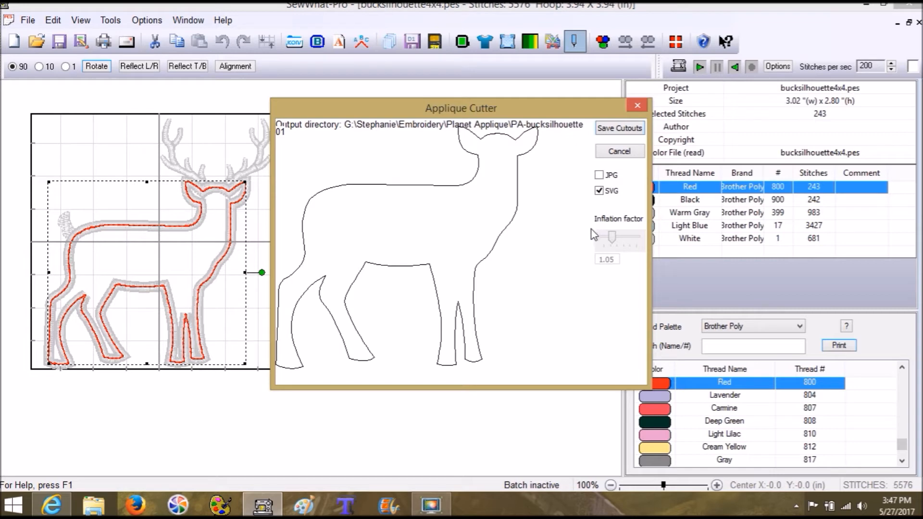
pyautogui.moveTo(592, 224)
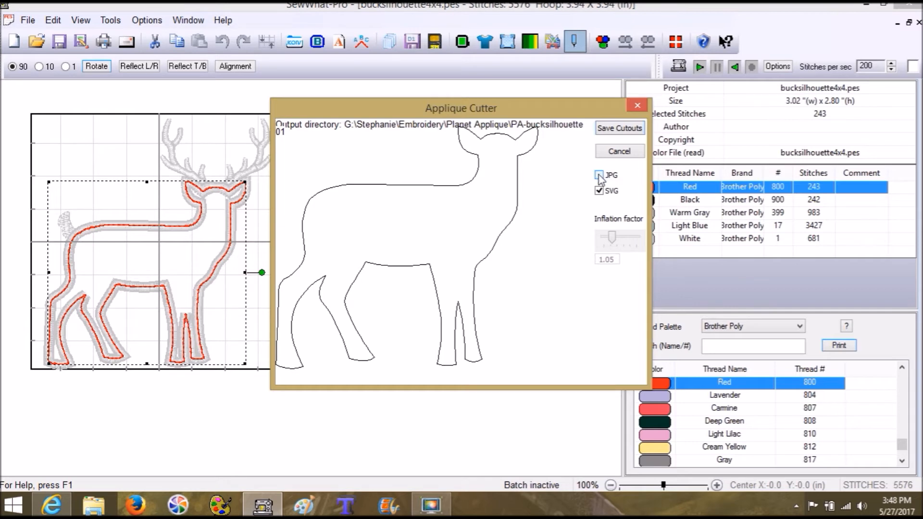
pyautogui.click(599, 175)
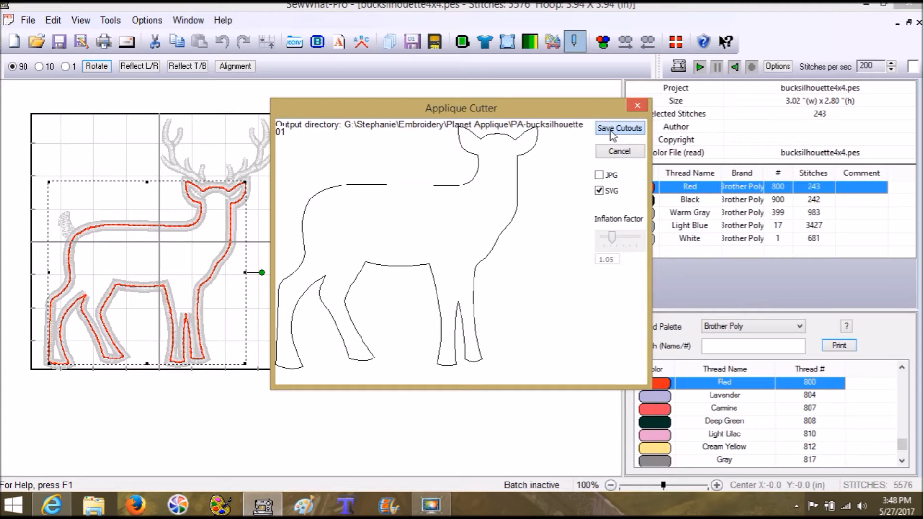
# Step: Save the cutout as bucksilhouette4x4_01.svg and acknowledge the file-written notice
pyautogui.click(619, 129)
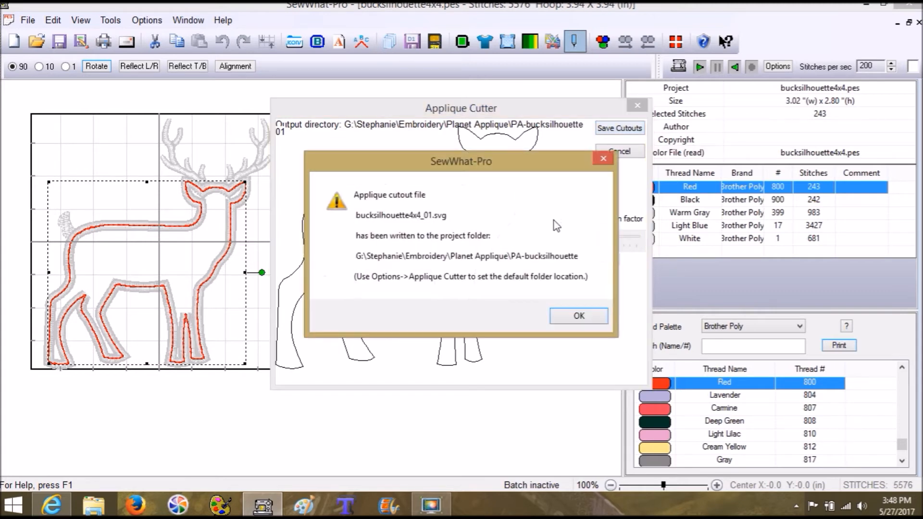
pyautogui.moveTo(402, 227)
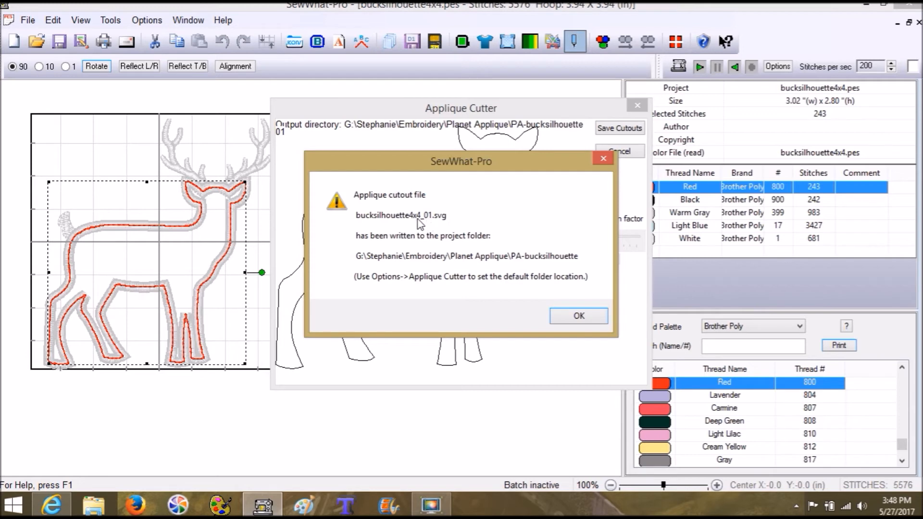
pyautogui.moveTo(409, 239)
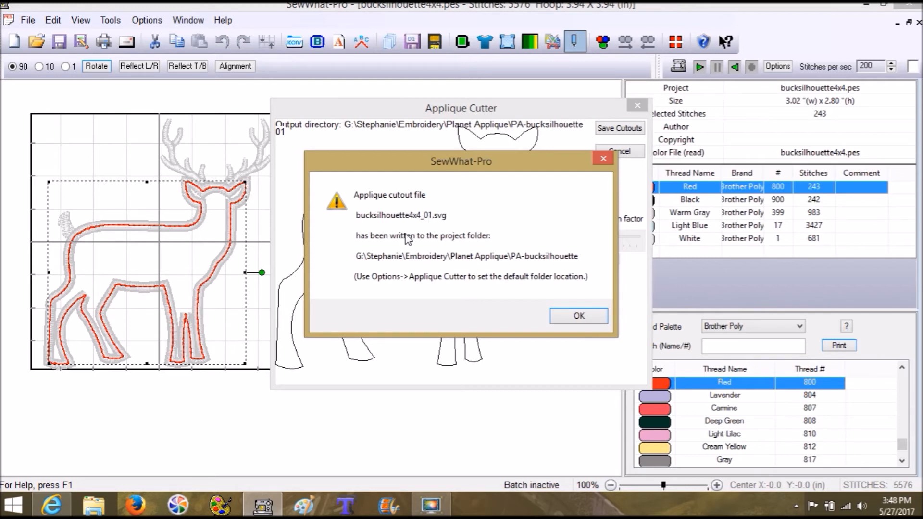
pyautogui.moveTo(553, 271)
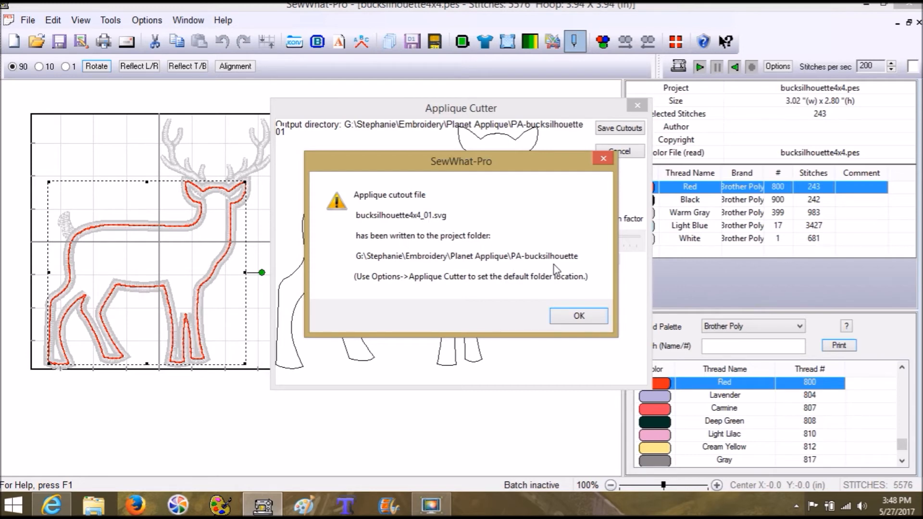
pyautogui.click(577, 315)
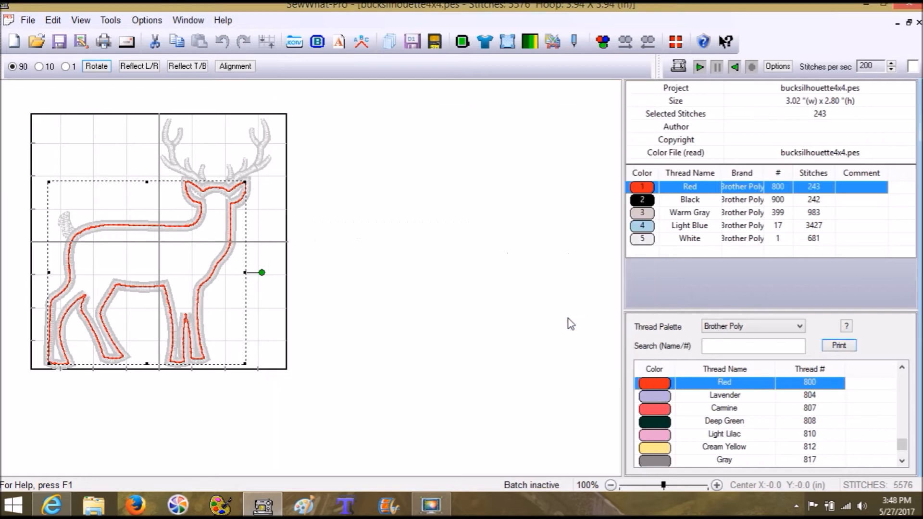
pyautogui.moveTo(365, 346)
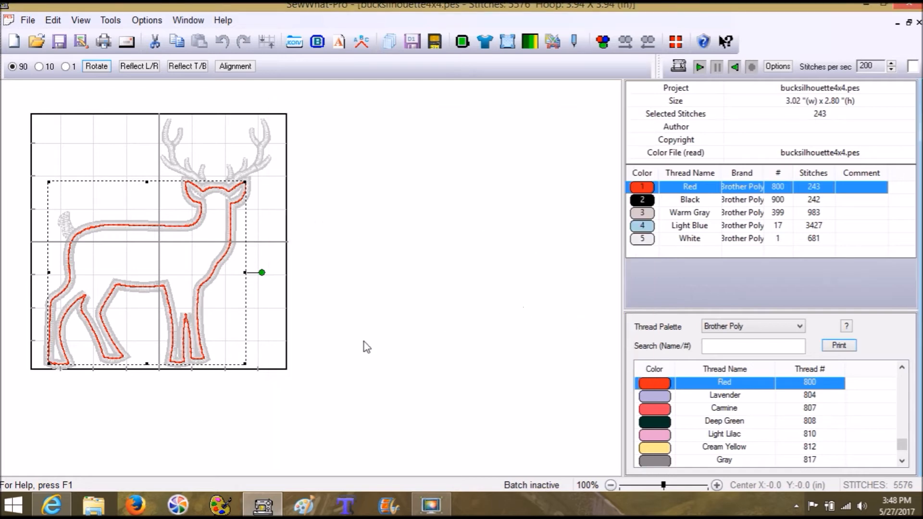
pyautogui.click(52, 502)
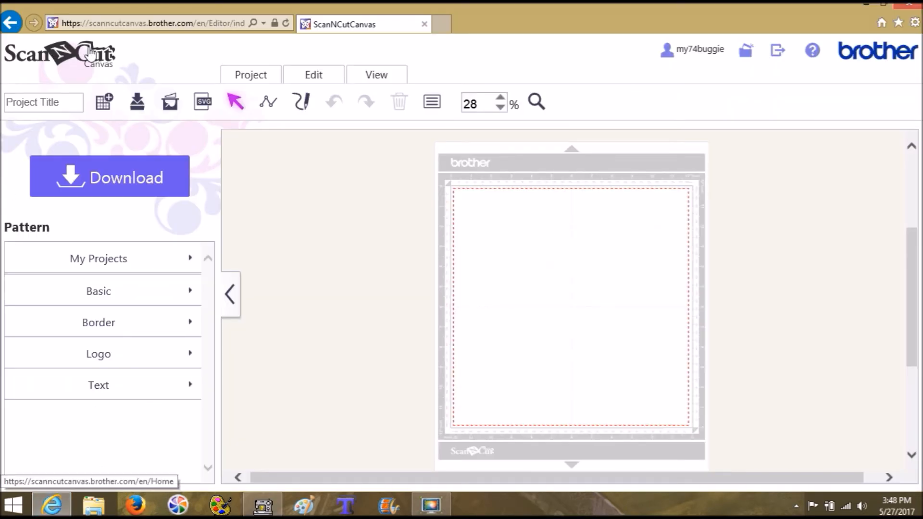
pyautogui.moveTo(129, 63)
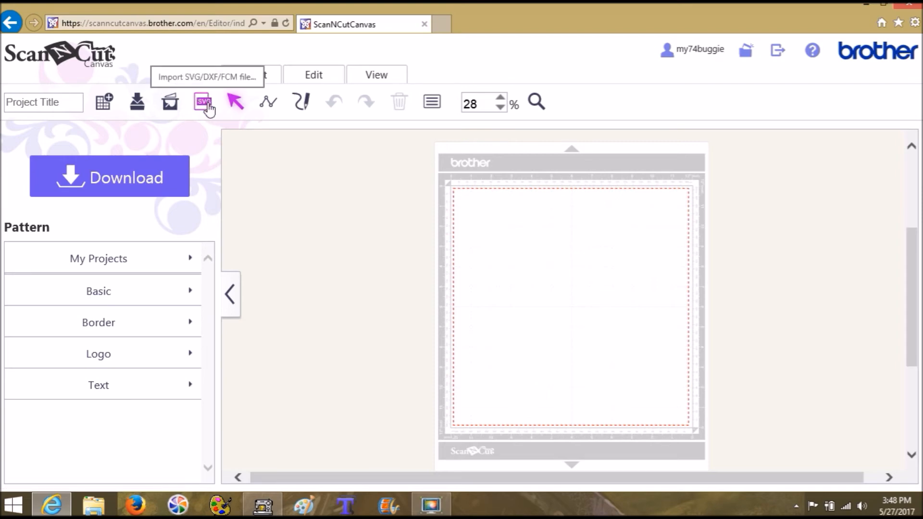
# Step: Bring up the Import SVG/DXF/FCM file dialog from the Project tab
pyautogui.click(202, 102)
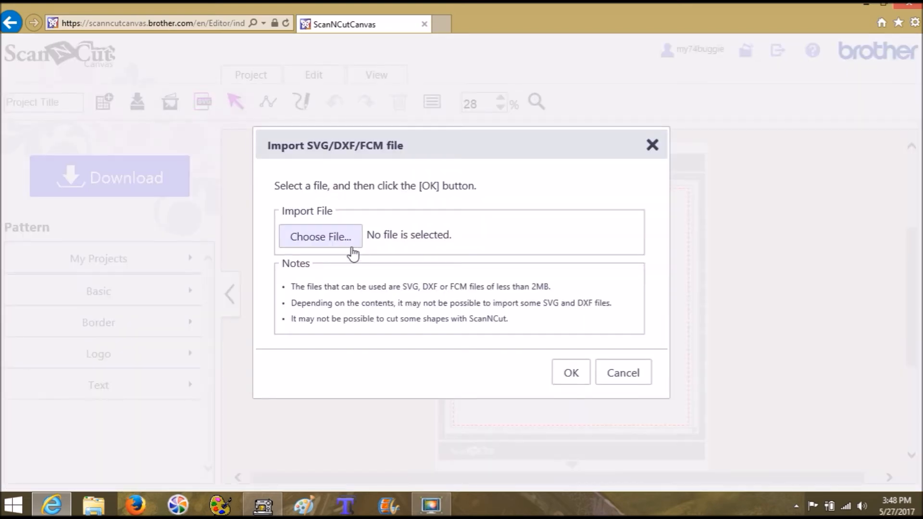
# Step: Browse to Planet Applique > PA-bucksilhouette and pick bucksilhouette4x4_01.svg
pyautogui.click(321, 237)
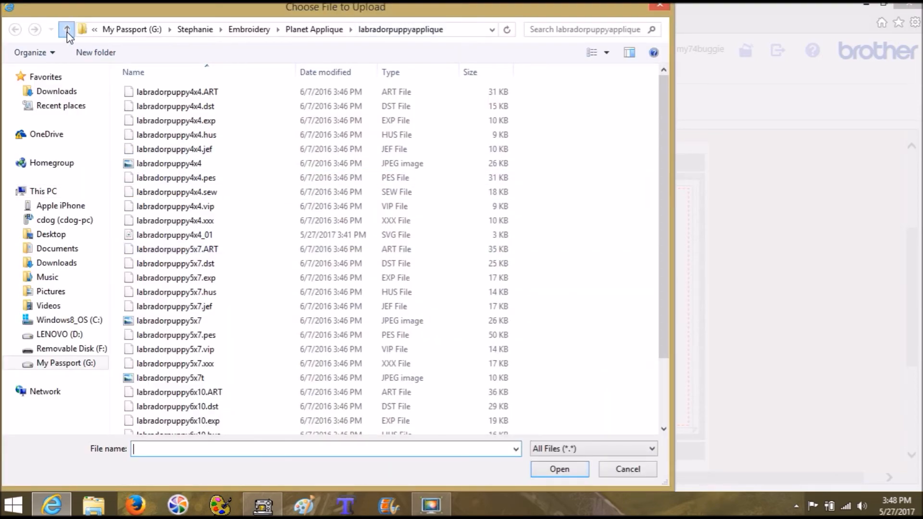
pyautogui.click(66, 29)
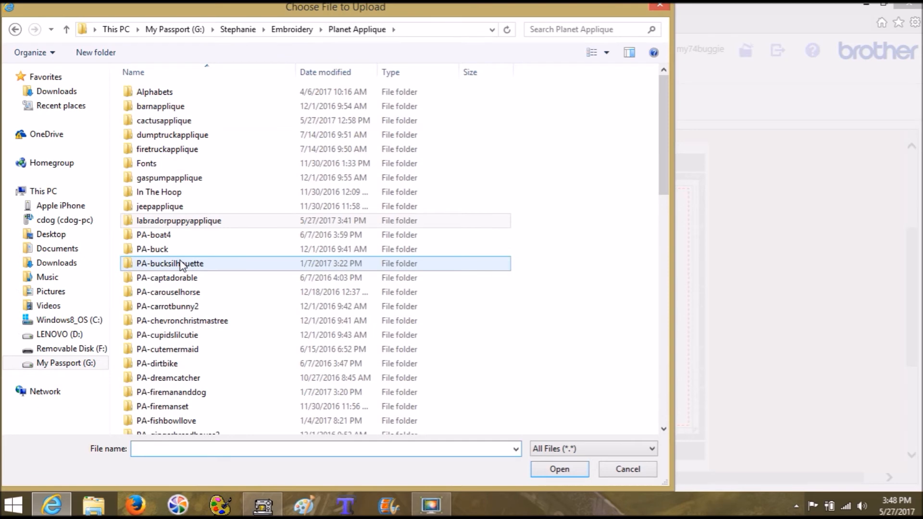
pyautogui.doubleClick(174, 263)
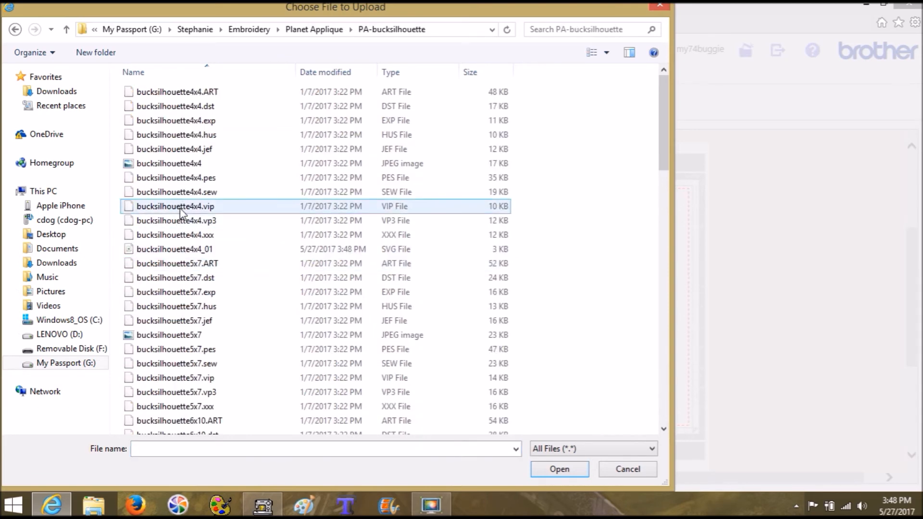
pyautogui.click(173, 249)
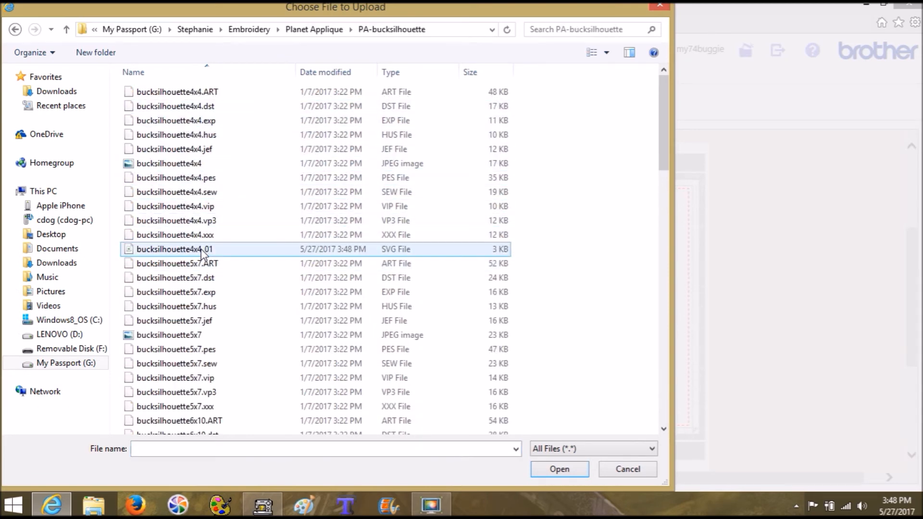
pyautogui.click(174, 234)
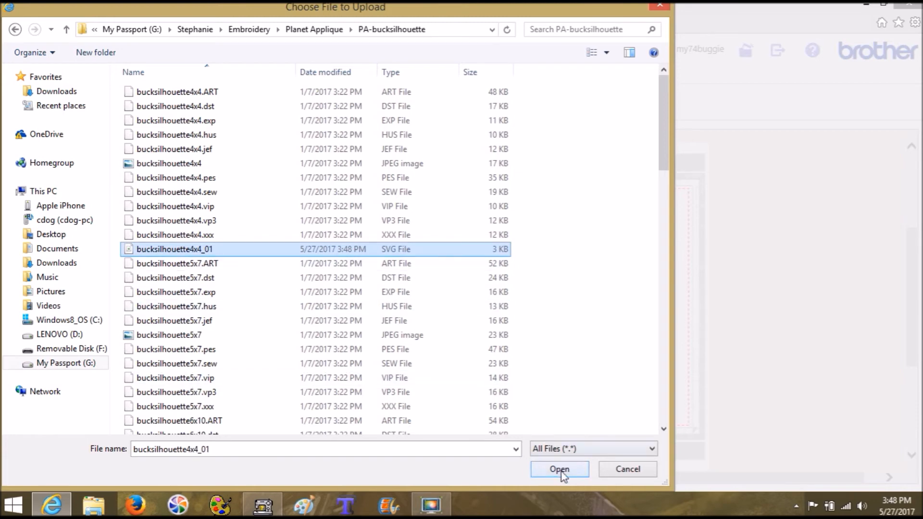
# Step: Confirm the chosen SVG so the buck outline lands on the cutting mat
pyautogui.click(559, 469)
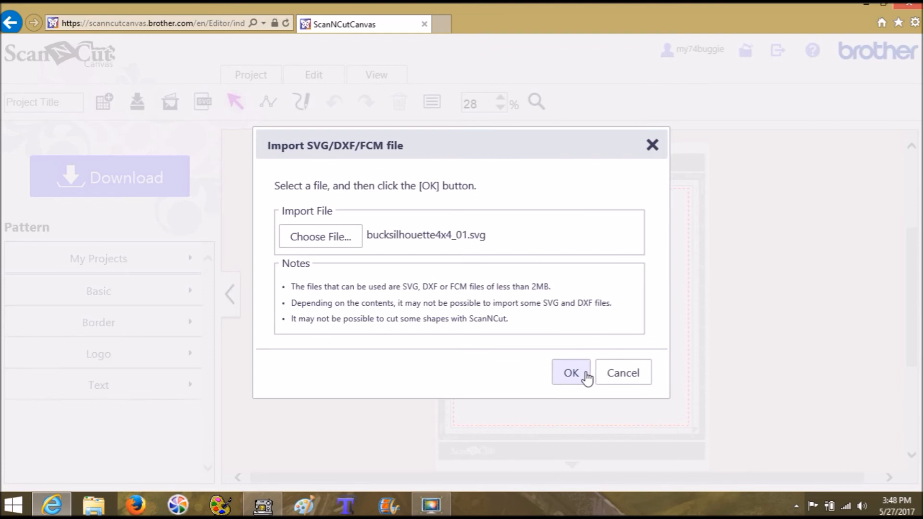
pyautogui.click(571, 373)
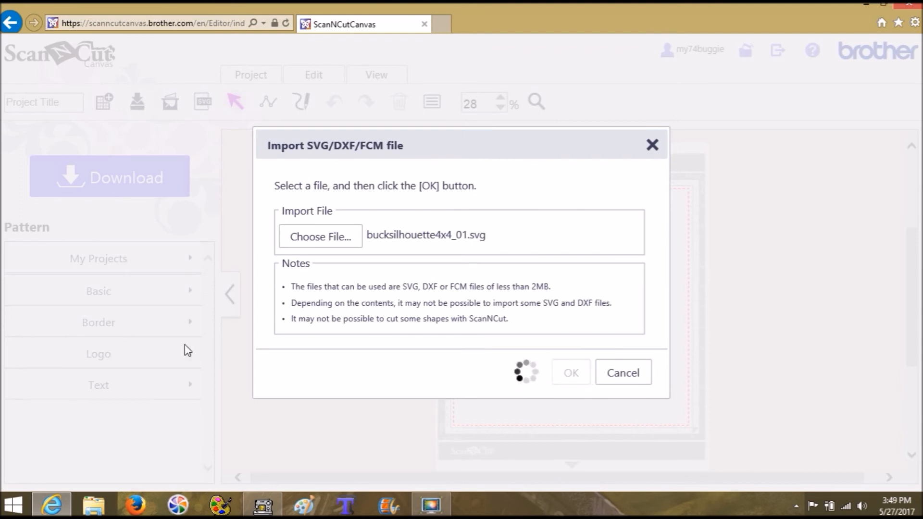
pyautogui.click(571, 372)
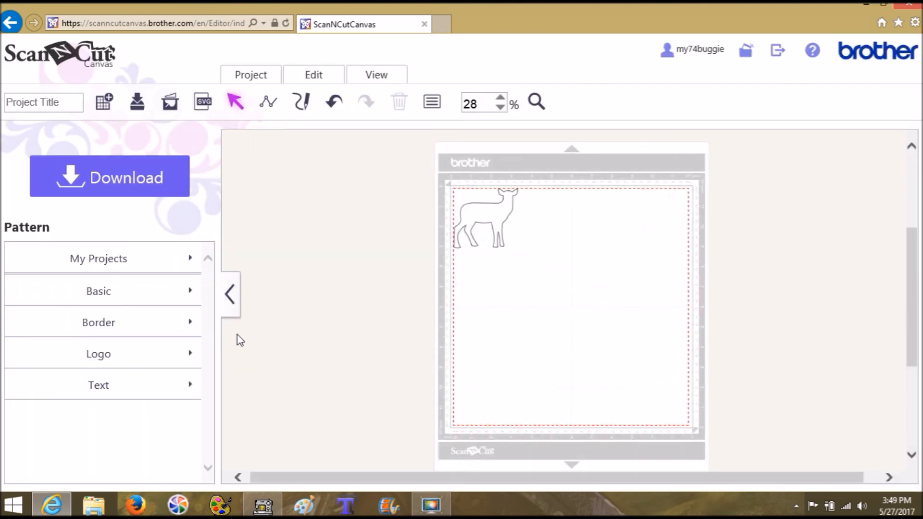
pyautogui.moveTo(485, 223)
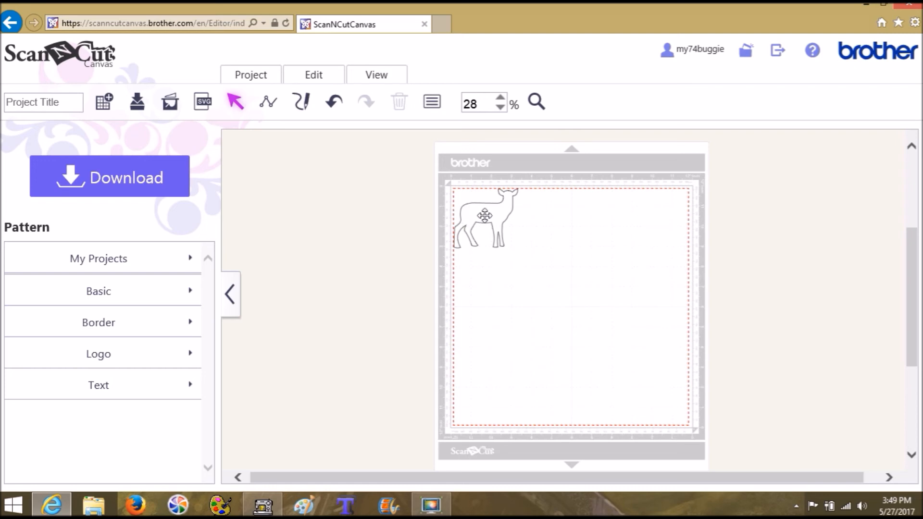
# Step: Nudge the 2.94 by 3.17 inch buck outline slightly inward from the mat's top-left corner
pyautogui.click(485, 213)
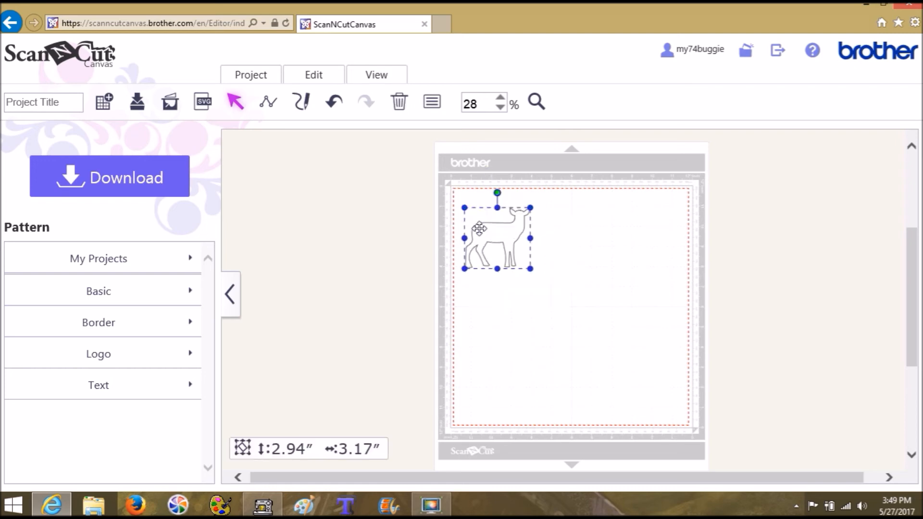
pyautogui.moveTo(478, 229); pyautogui.dragTo(508, 242)
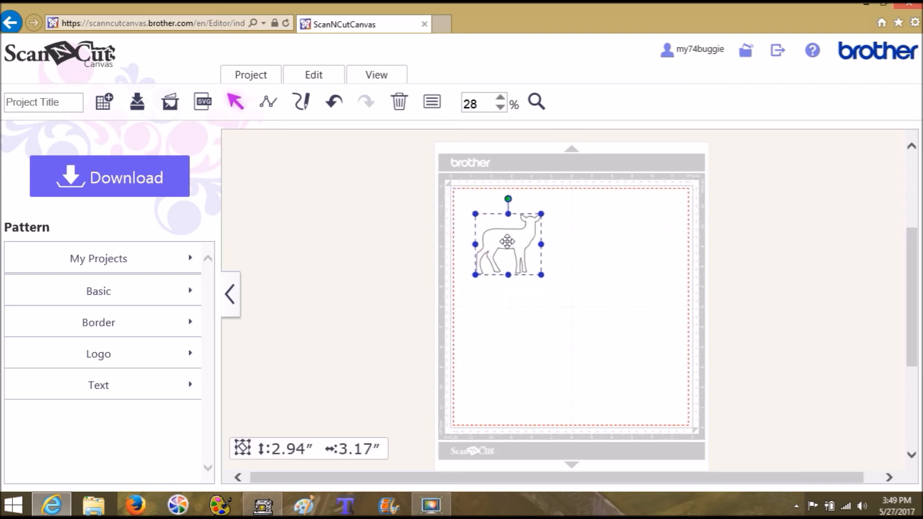
pyautogui.moveTo(507, 240); pyautogui.dragTo(503, 225)
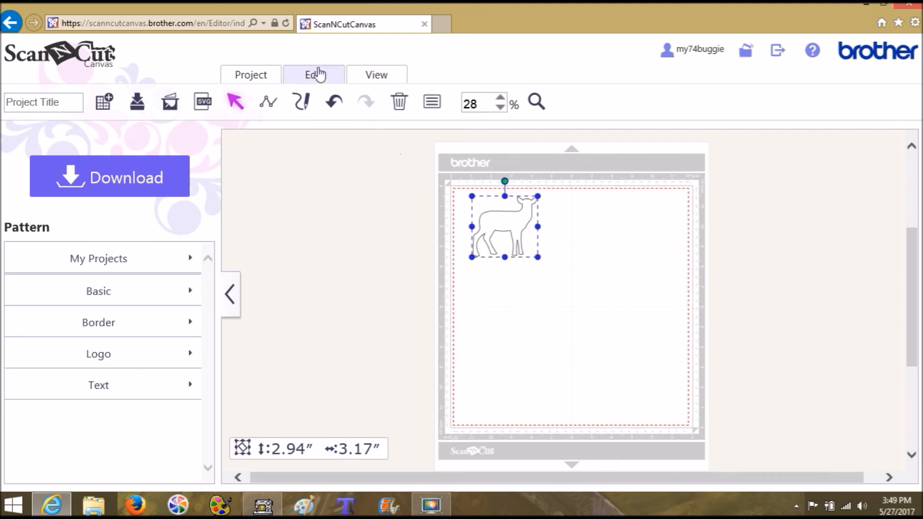
# Step: Duplicate the buck outline via Edit so a second buck sits to its right, then deselect
pyautogui.click(314, 75)
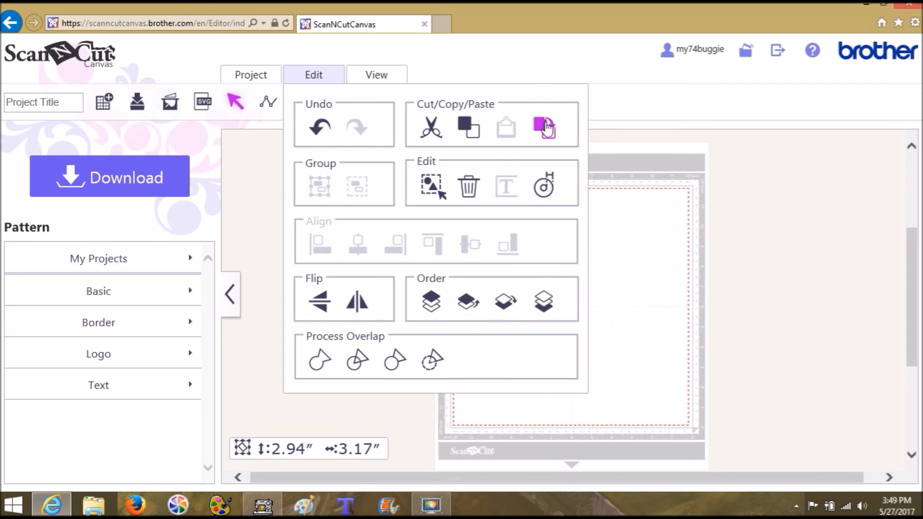
pyautogui.click(542, 127)
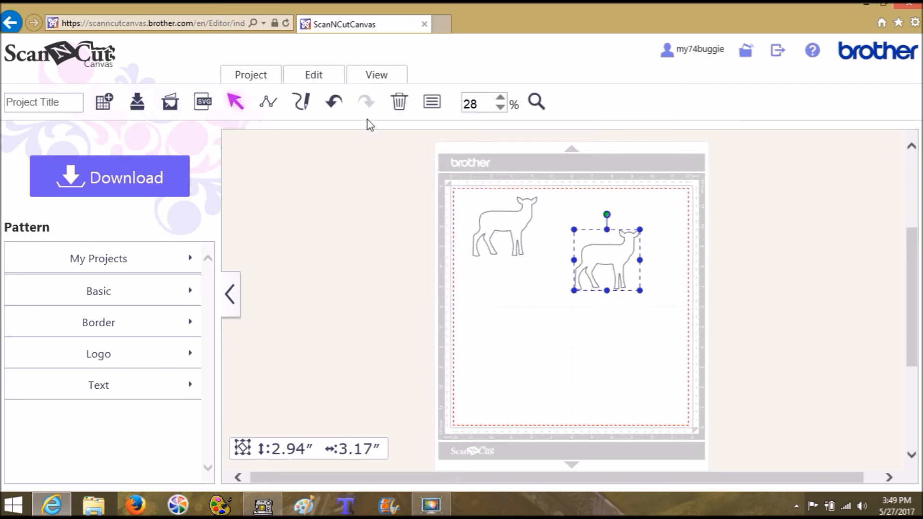
pyautogui.moveTo(341, 137)
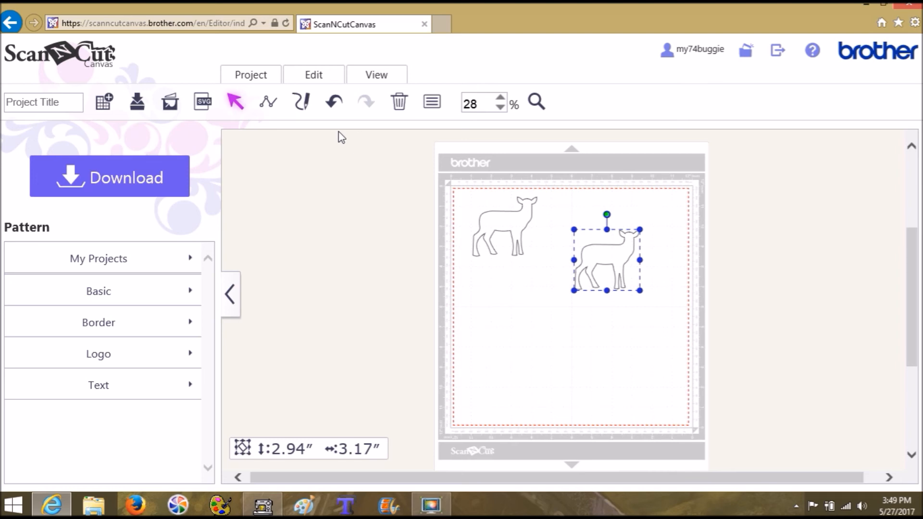
pyautogui.moveTo(645, 134)
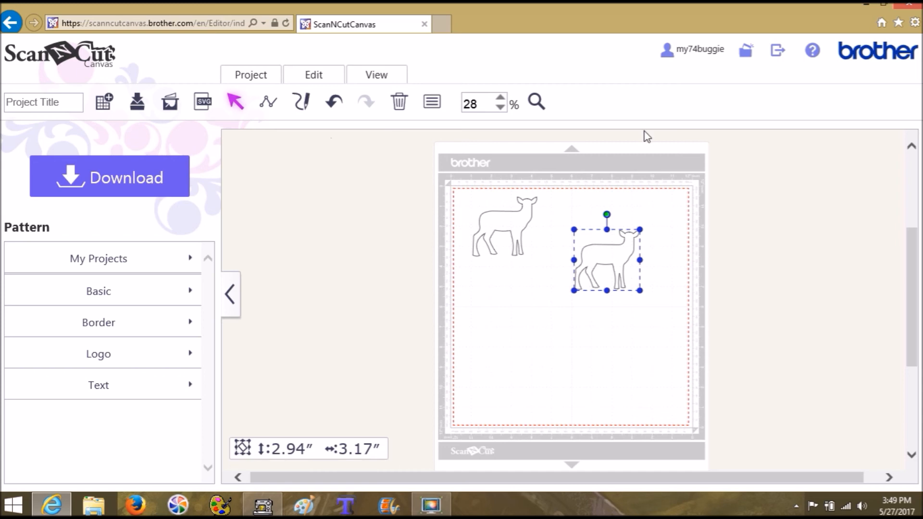
pyautogui.click(433, 262)
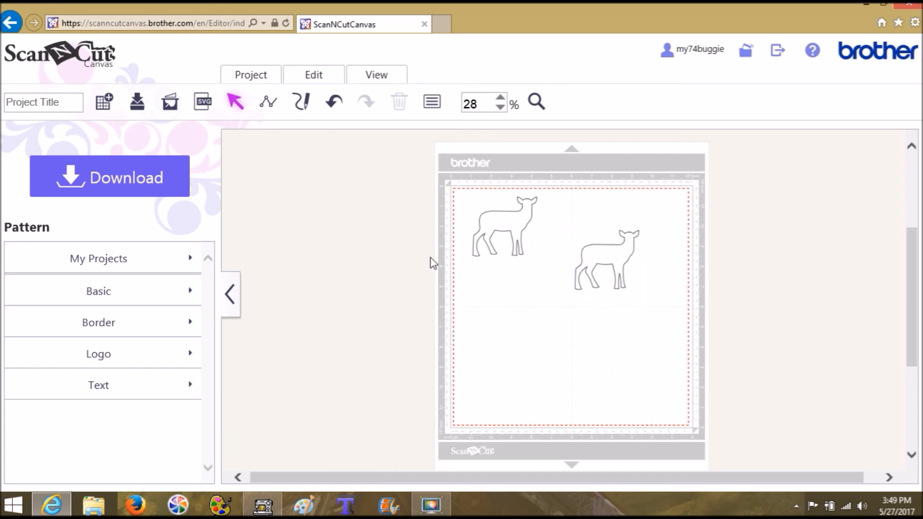
pyautogui.moveTo(510, 231)
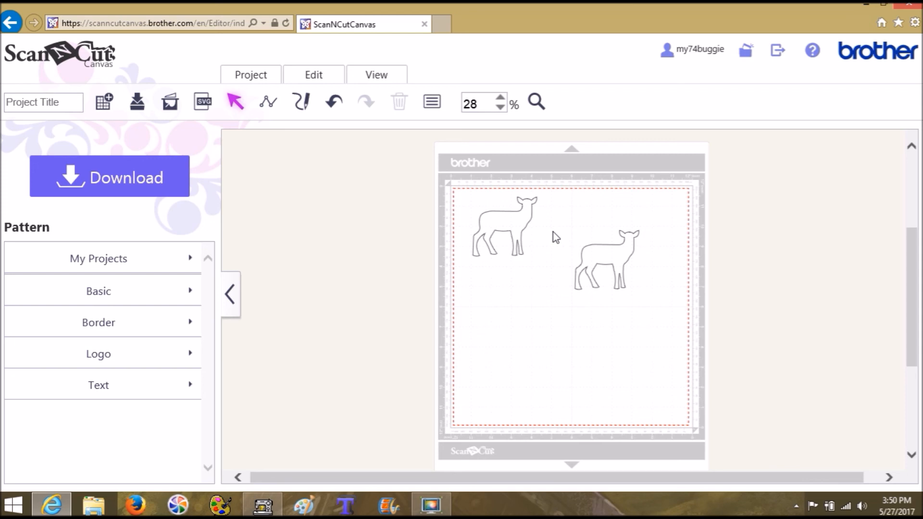
pyautogui.moveTo(541, 254)
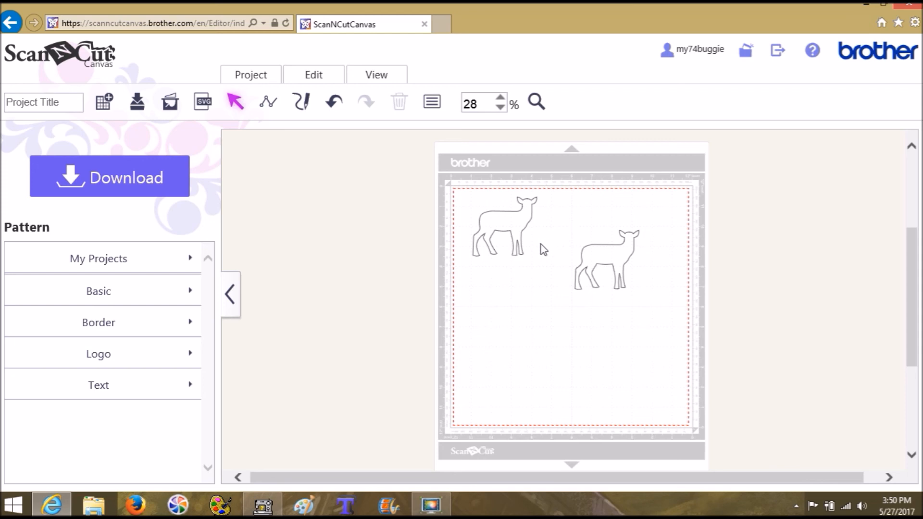
pyautogui.moveTo(296, 447)
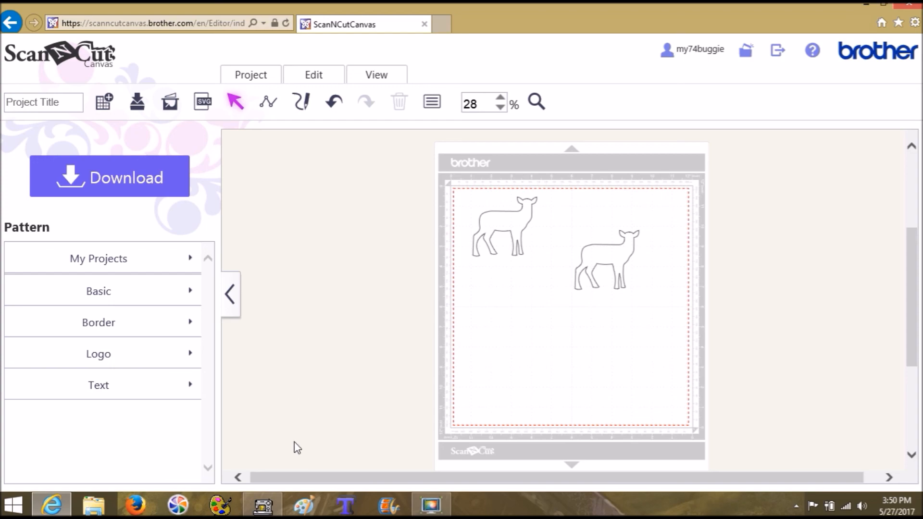